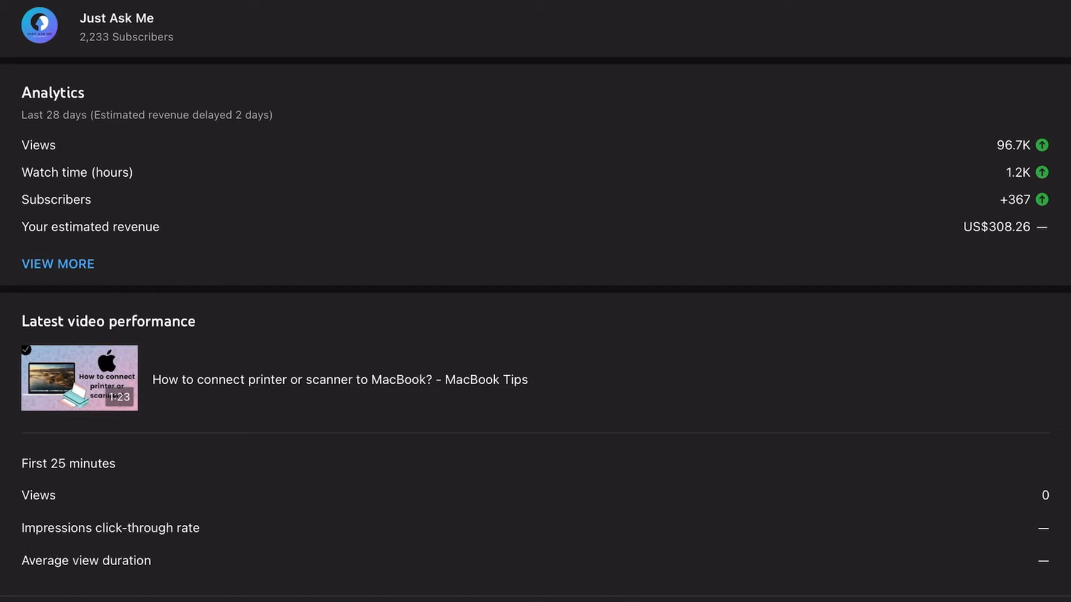
Open the full channel analytics and scroll to the Last 48 hours realtime views
{"action": "left_click", "coordinate": [58, 263]}
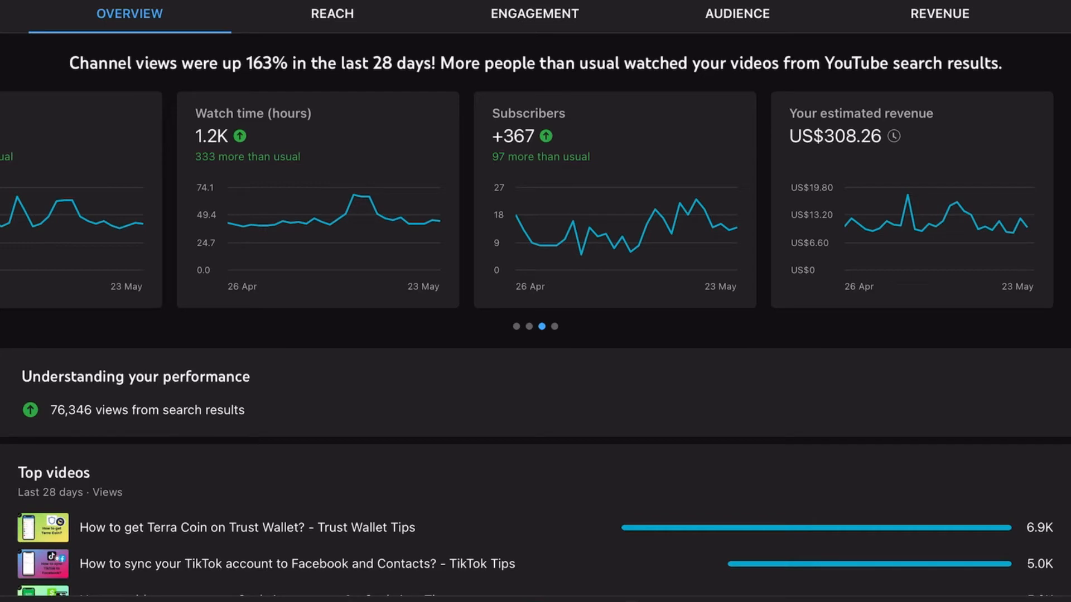
{"action": "scroll", "scroll_direction": "down", "scroll_amount": 3}
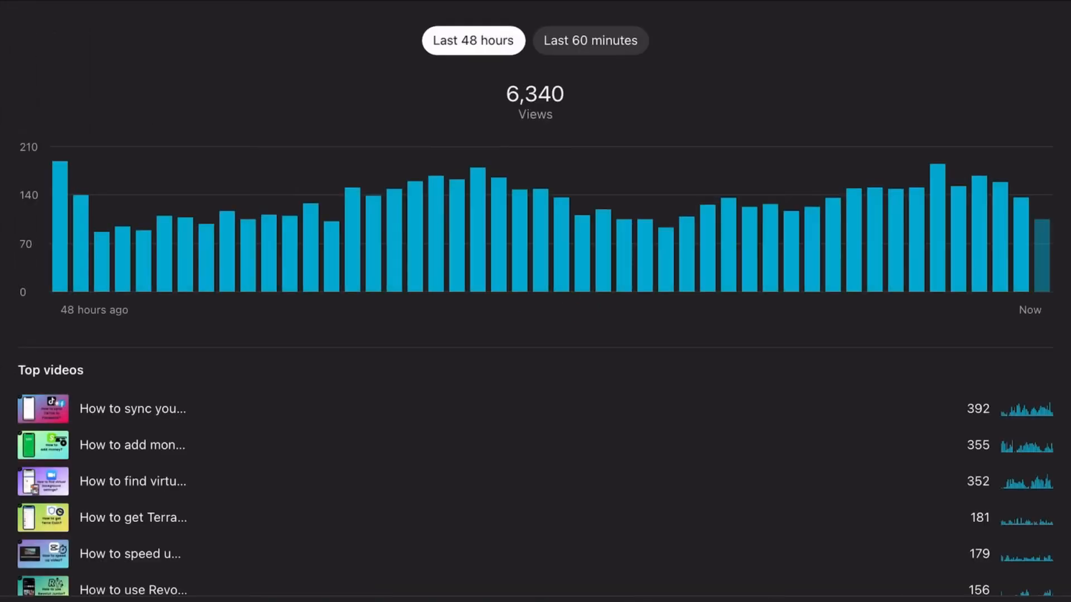
Switch realtime views to the last 60 minutes (130 views) and browse its top videos
{"action": "scroll", "scroll_direction": "down", "scroll_amount": 3}
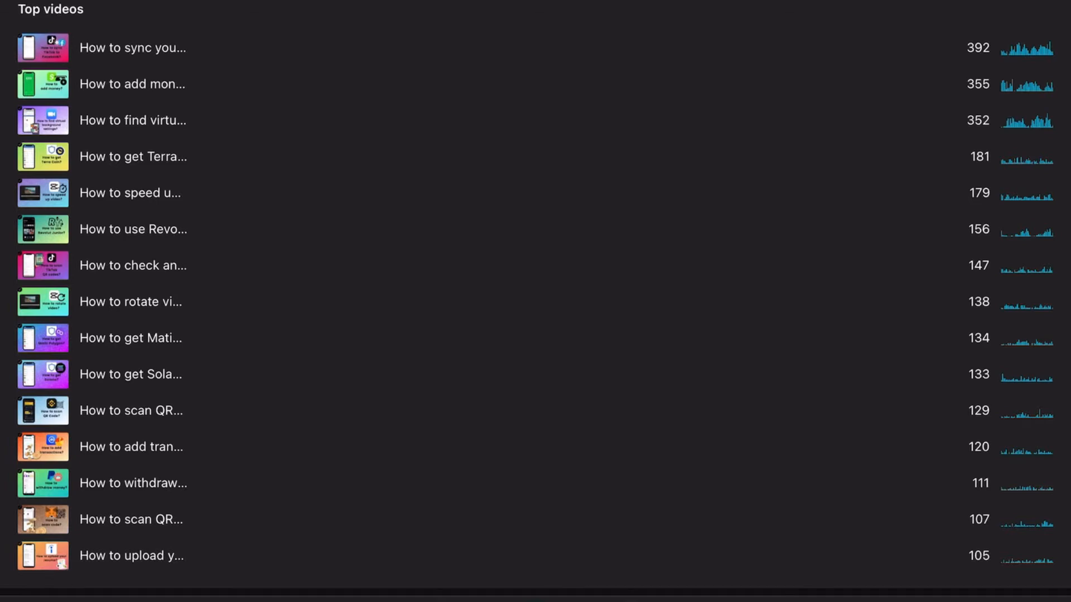
{"action": "scroll", "scroll_direction": "up", "scroll_amount": 3}
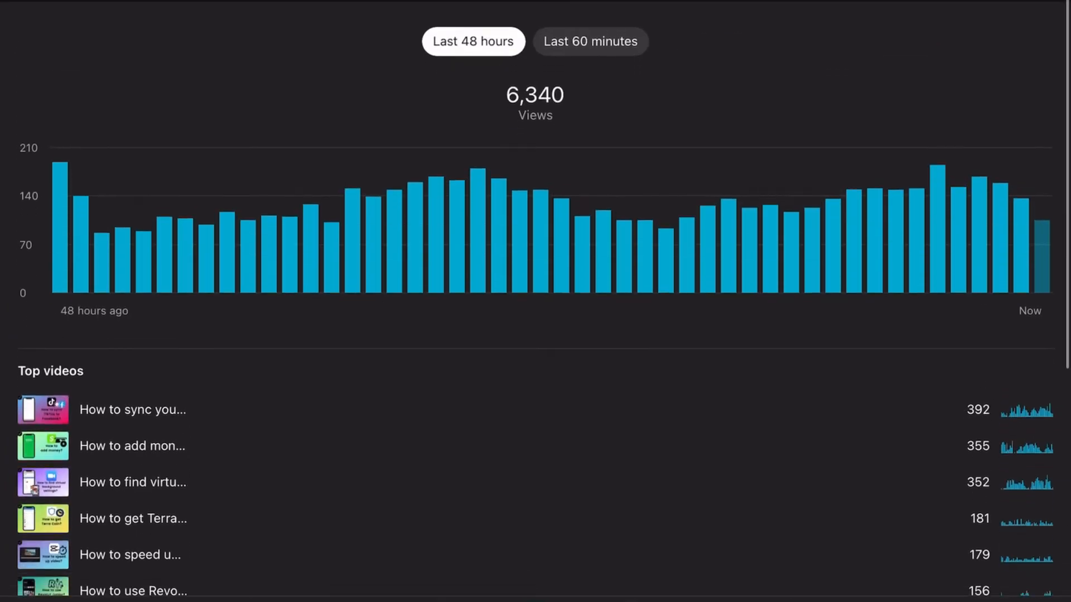
{"action": "left_click", "coordinate": [590, 41]}
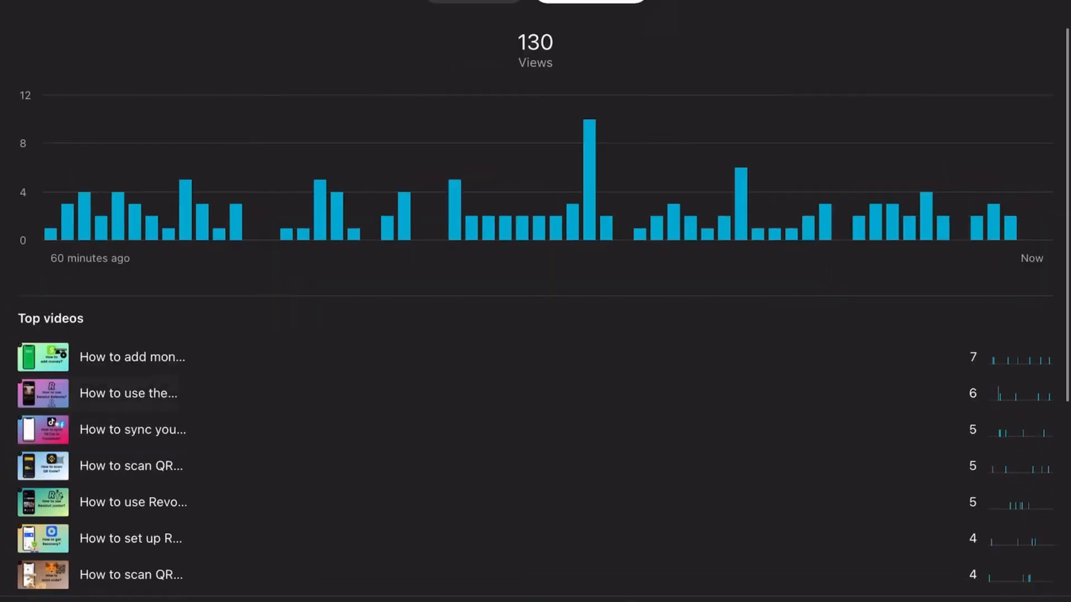
{"action": "scroll", "scroll_direction": "down", "scroll_amount": 3}
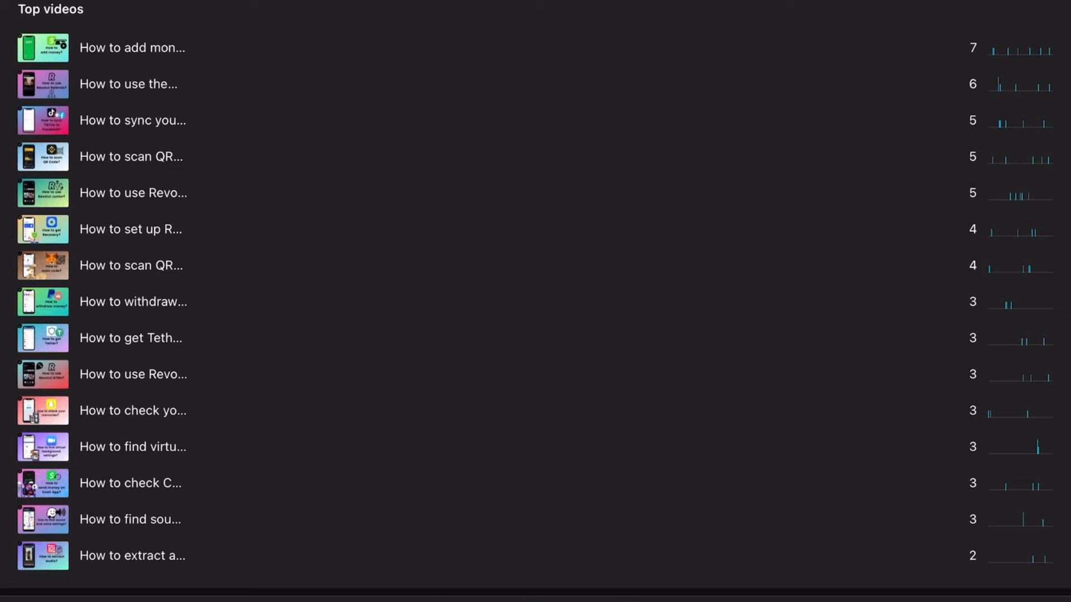
Check a top video's analytics (234 lifetime views), then open the overview's date range choices
{"action": "left_click", "coordinate": [132, 555]}
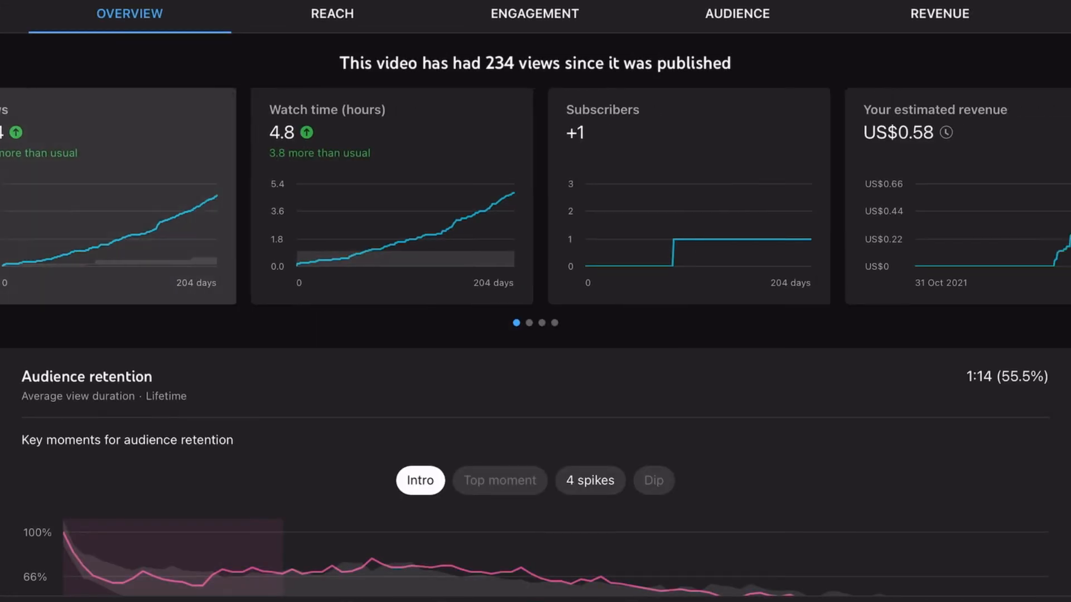
{"action": "scroll", "scroll_direction": "down", "scroll_amount": 3}
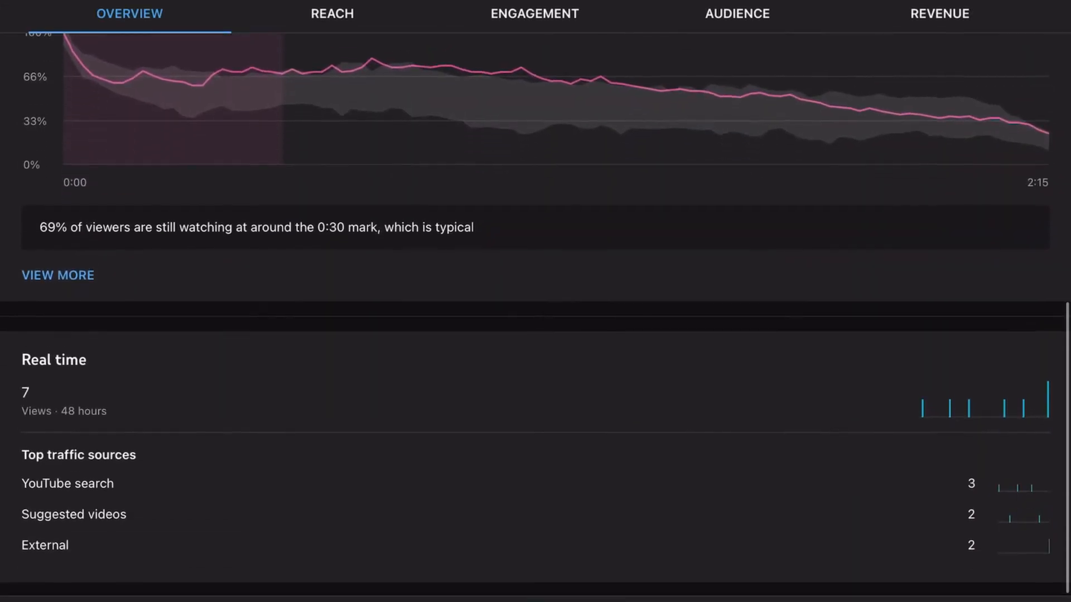
{"action": "scroll", "scroll_direction": "up", "scroll_amount": 3}
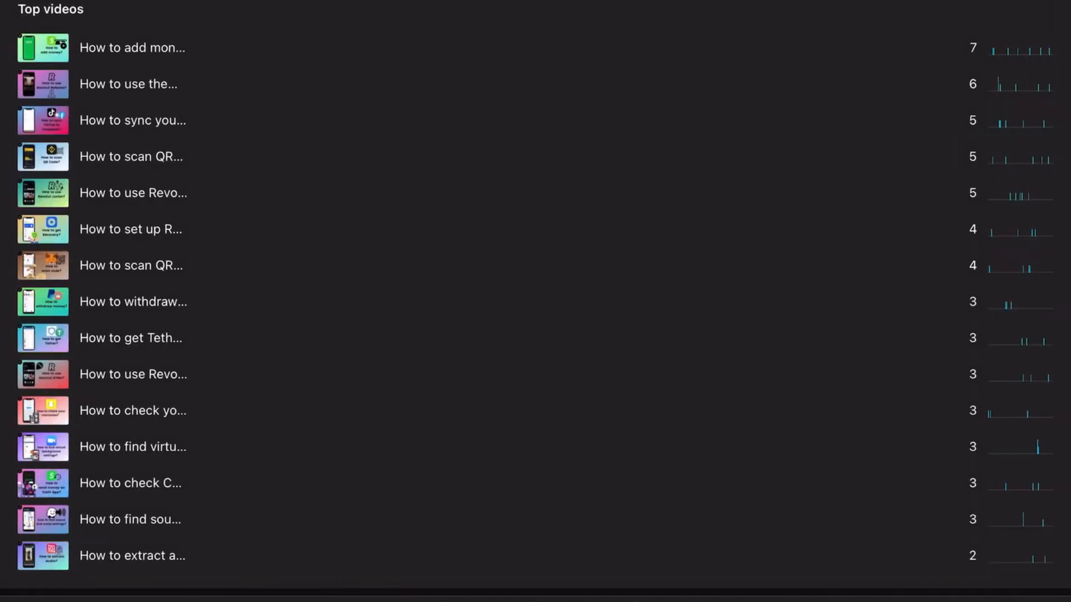
{"action": "scroll", "scroll_direction": "up", "scroll_amount": 3}
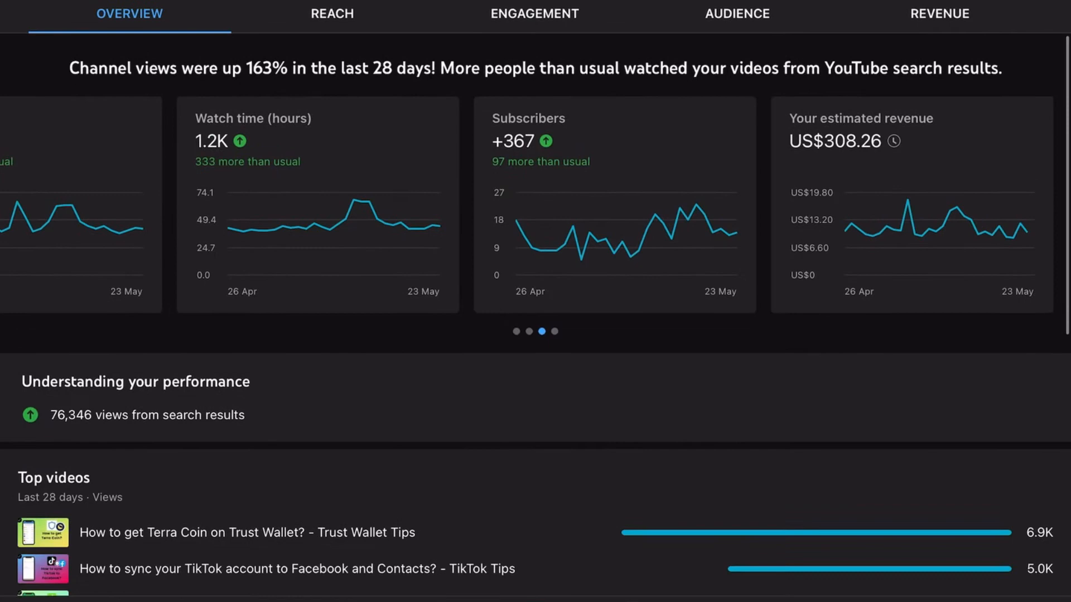
{"action": "left_click", "coordinate": [939, 14]}
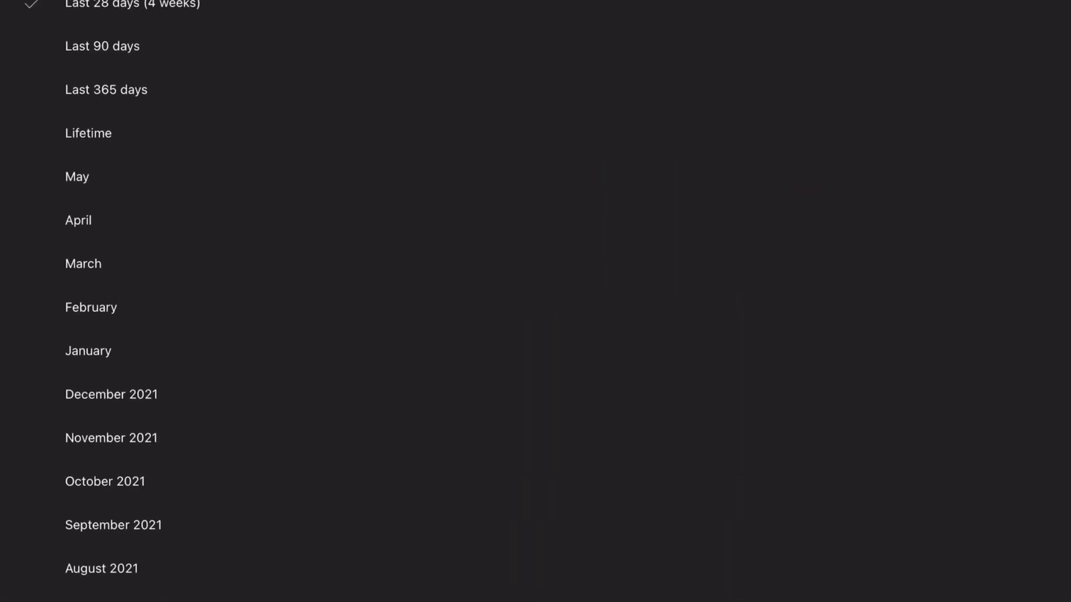
Show Last 90 days revenue, dismiss the Time Limit prompt, and view RPM, CPM and monthly revenue
{"action": "left_click", "coordinate": [103, 45]}
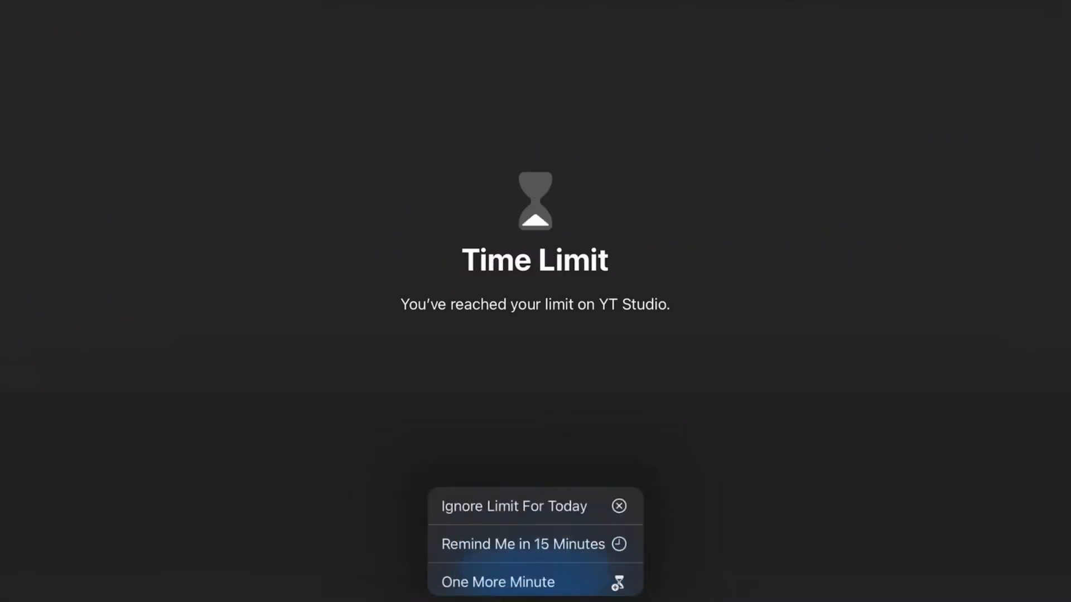
{"action": "left_click", "coordinate": [514, 506]}
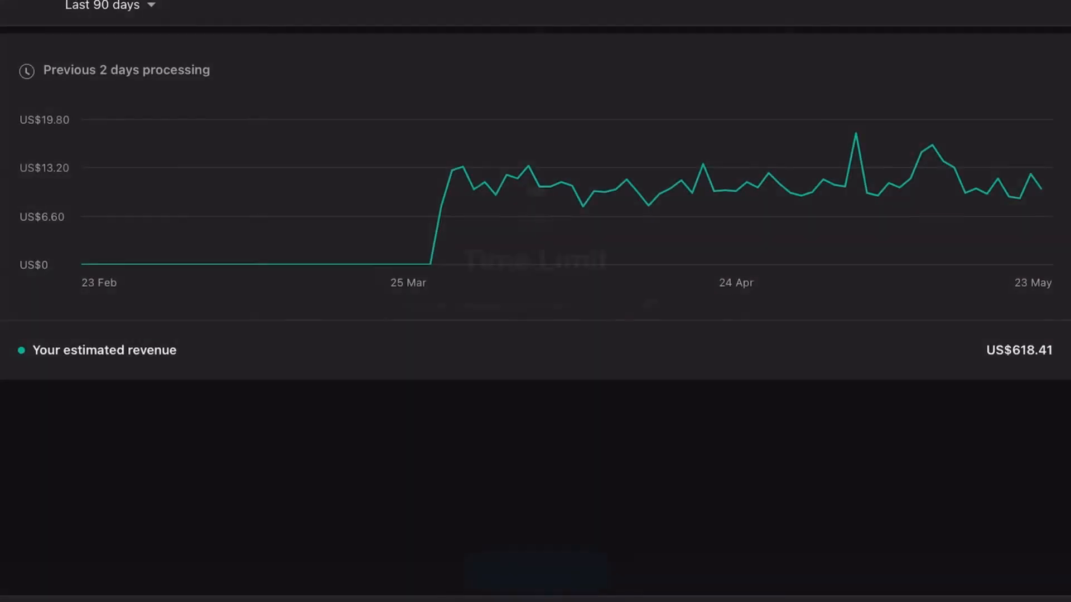
{"action": "scroll", "scroll_direction": "up", "scroll_amount": 3}
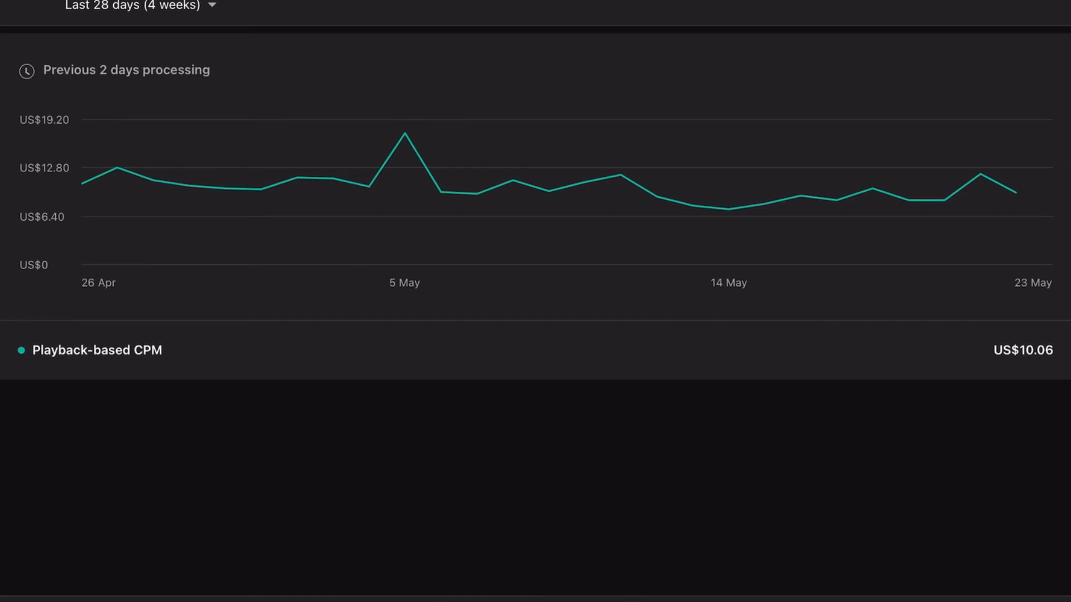
{"action": "scroll", "scroll_direction": "up", "scroll_amount": 3}
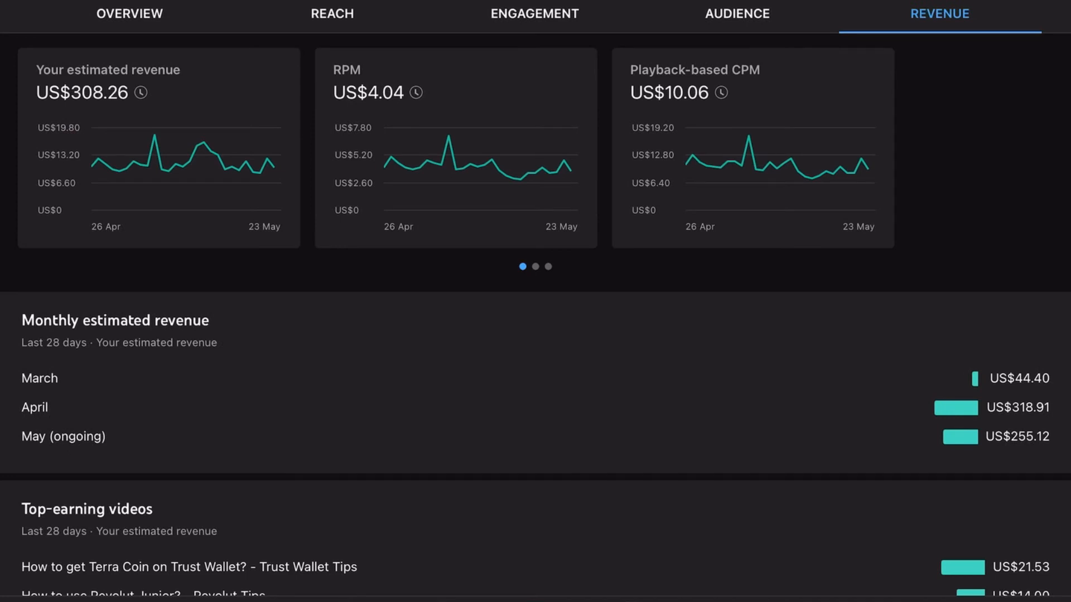
Scroll the Revenue tab down to Top-earning videos for 26 Apr – 23 May 2022
{"action": "scroll", "scroll_direction": "down", "scroll_amount": 3}
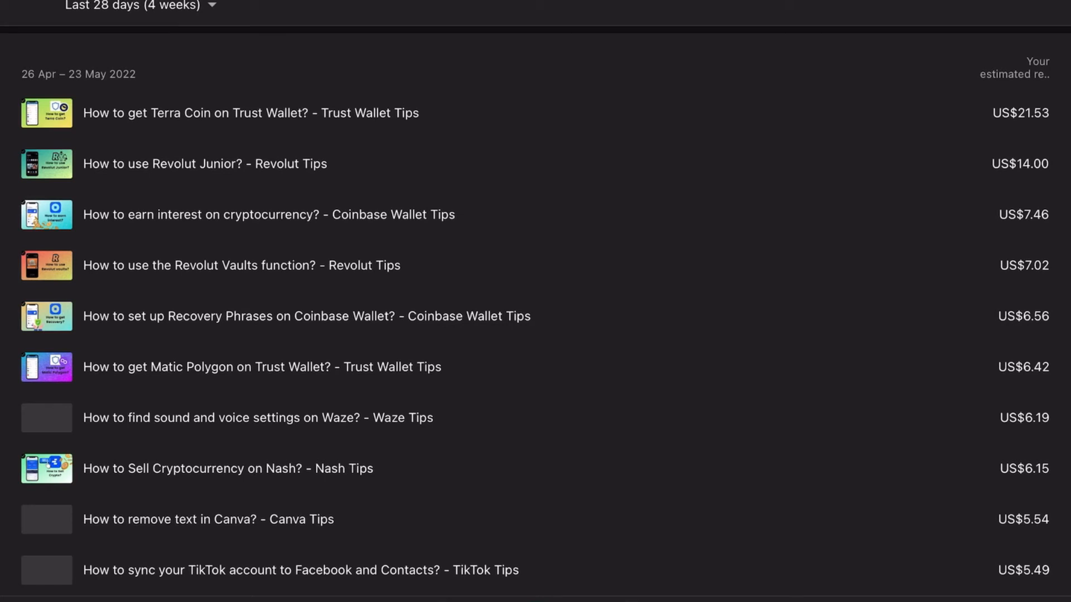
{"action": "scroll", "scroll_direction": "down", "scroll_amount": 3}
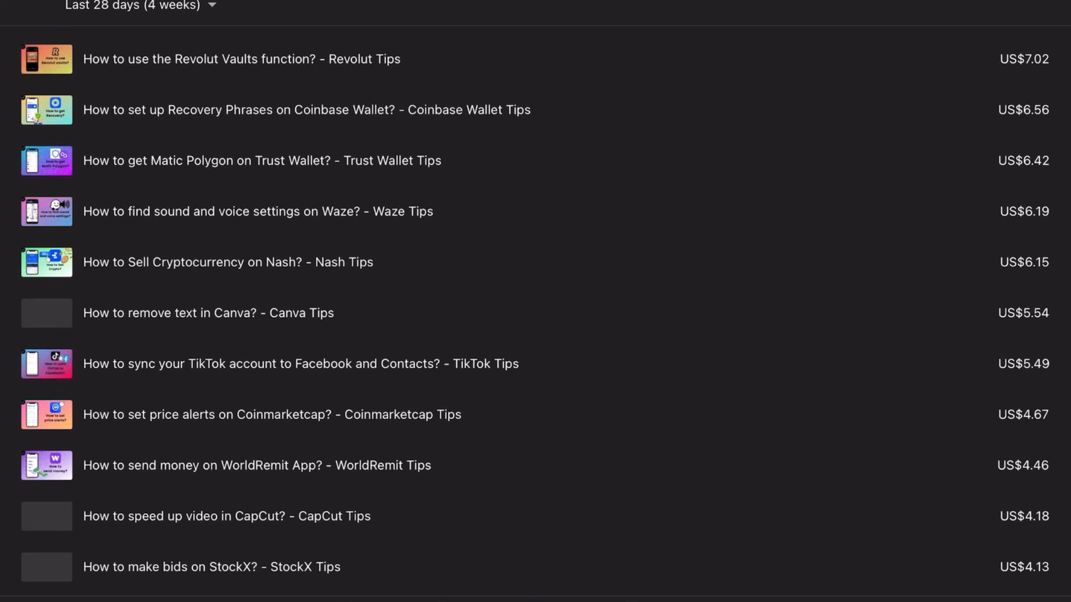
{"action": "scroll", "scroll_direction": "down", "scroll_amount": 3}
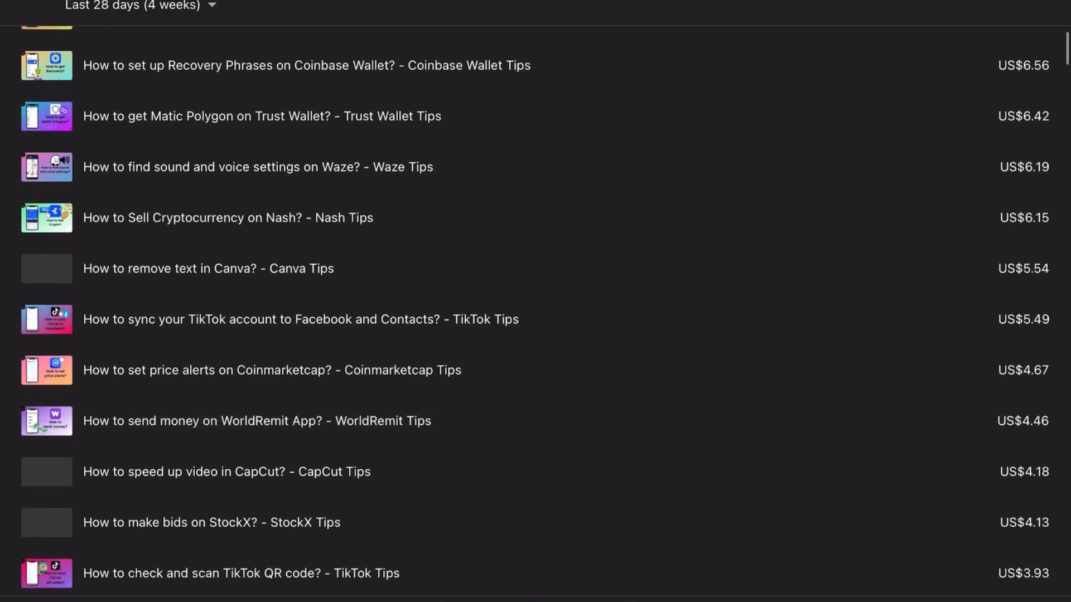
{"action": "scroll", "scroll_direction": "down", "scroll_amount": 3}
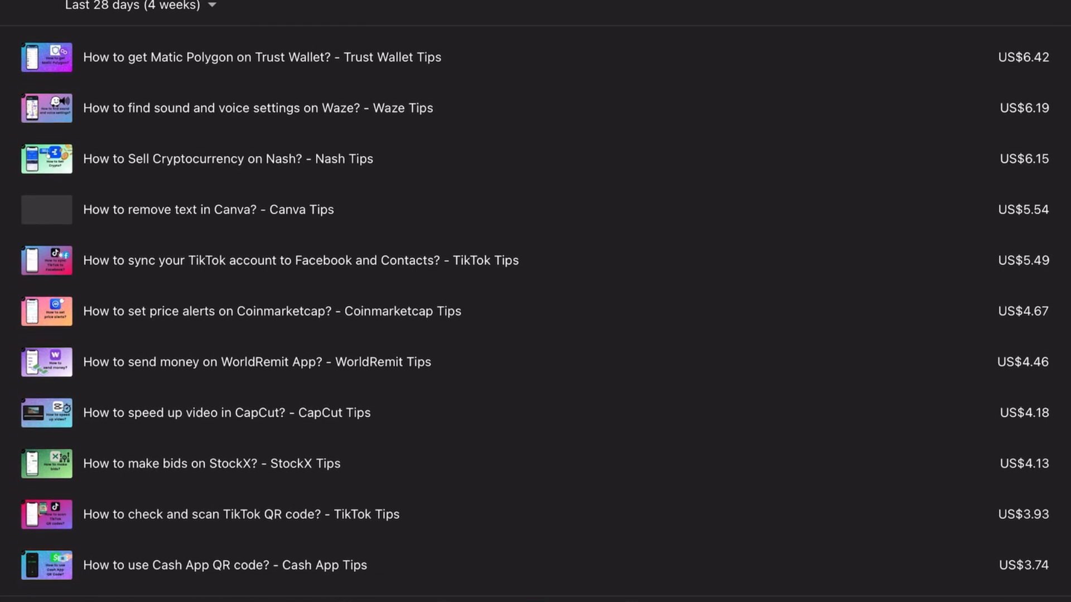
{"action": "scroll", "scroll_direction": "down", "scroll_amount": 3}
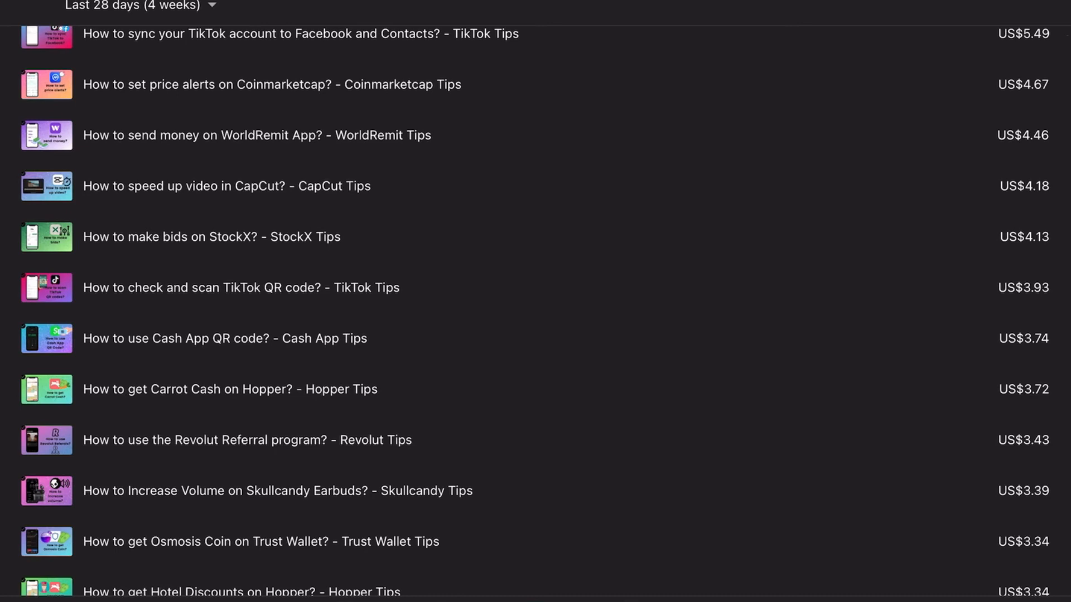
{"action": "scroll", "scroll_direction": "down", "scroll_amount": 3}
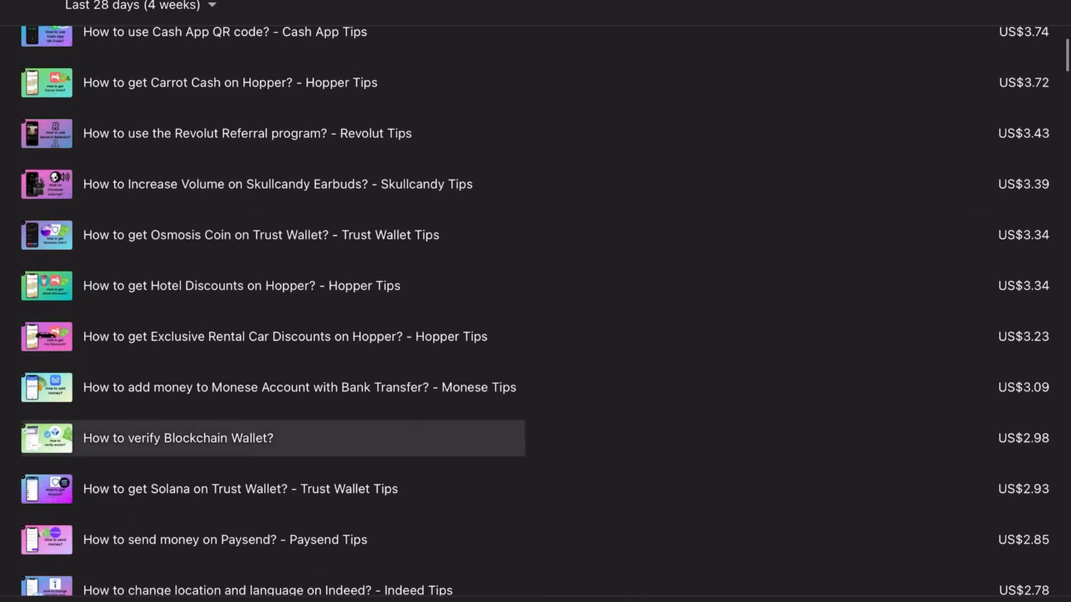
{"action": "scroll", "scroll_direction": "down", "scroll_amount": 3}
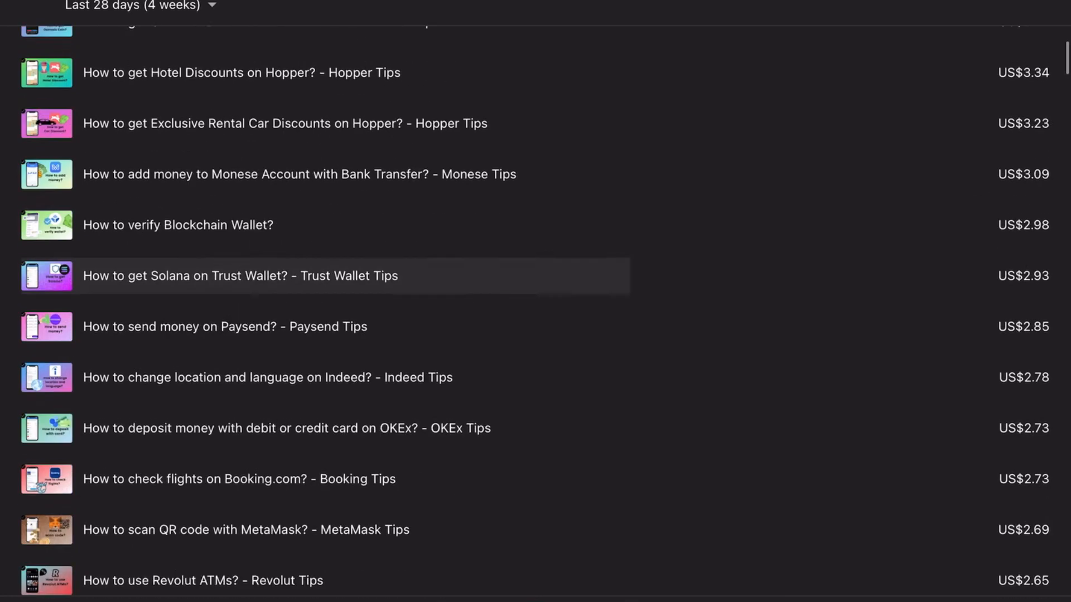
{"action": "scroll", "scroll_direction": "down", "scroll_amount": 3}
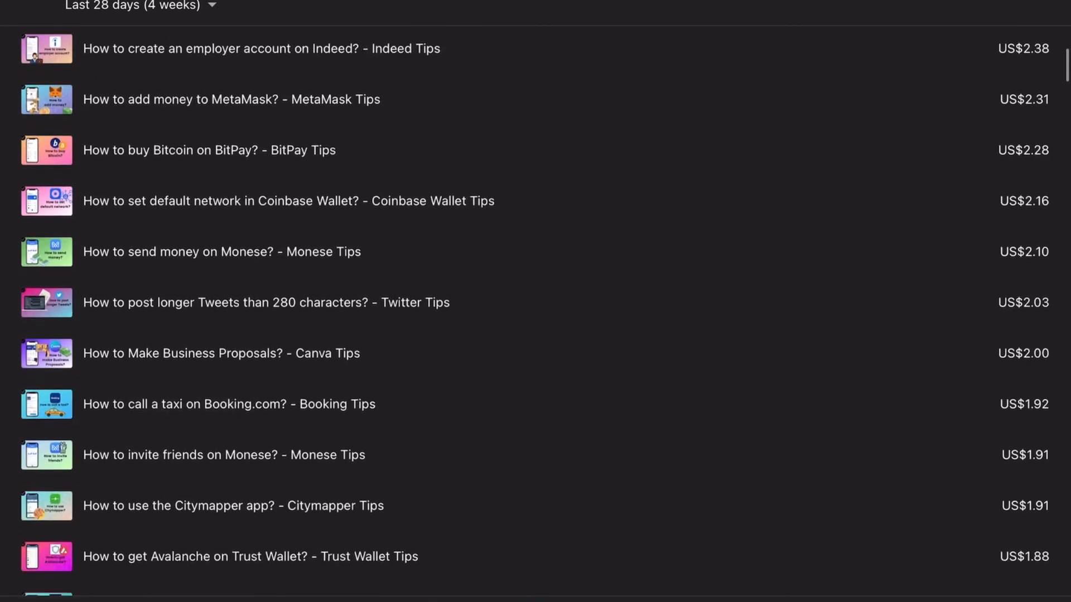
{"action": "scroll", "scroll_direction": "down", "scroll_amount": 3}
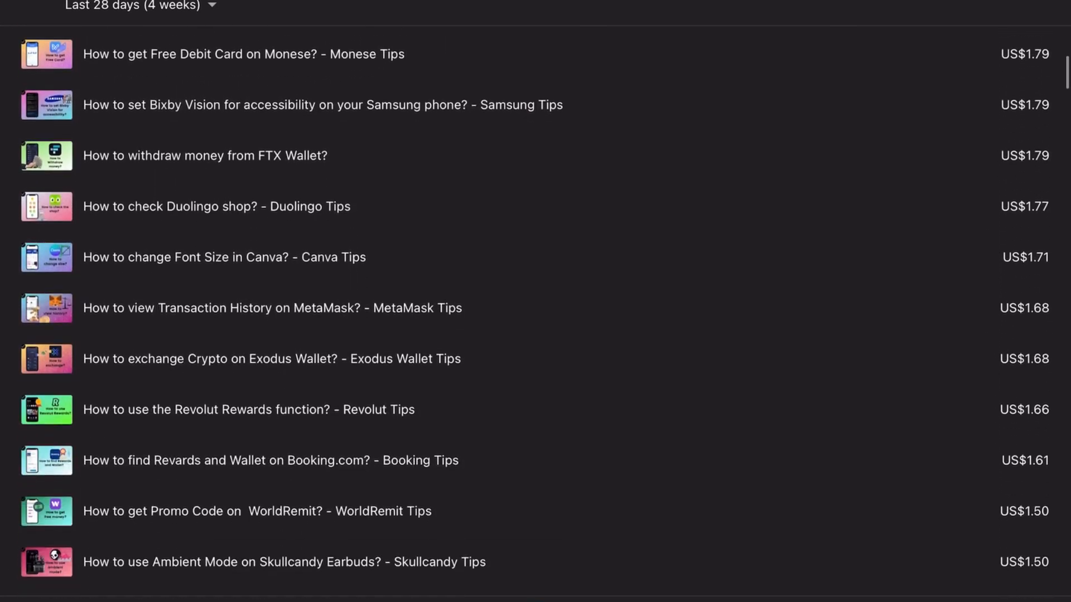
{"action": "scroll", "scroll_direction": "up", "scroll_amount": 3}
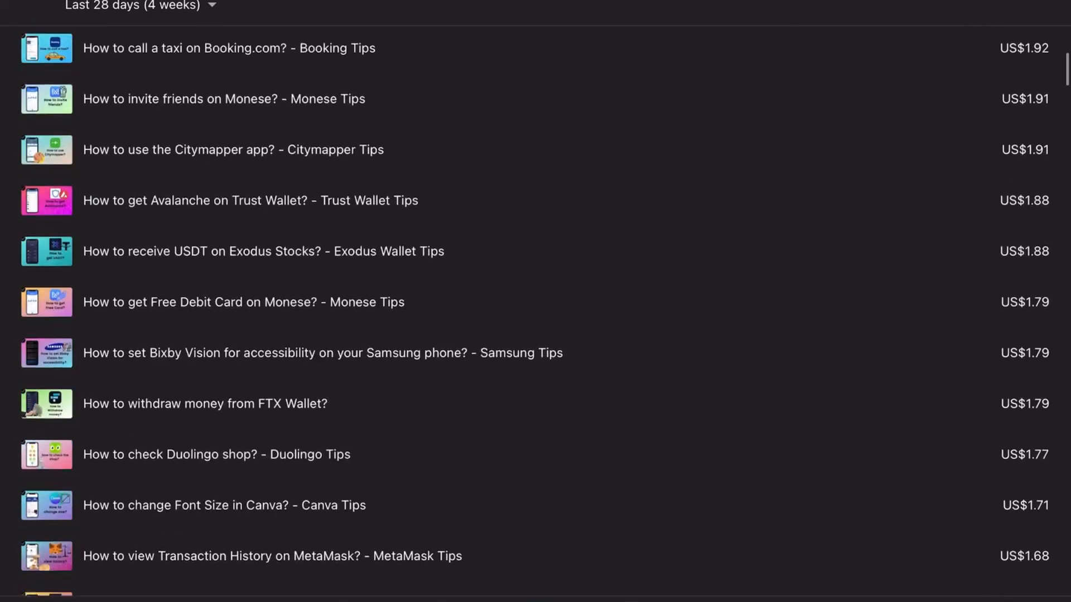